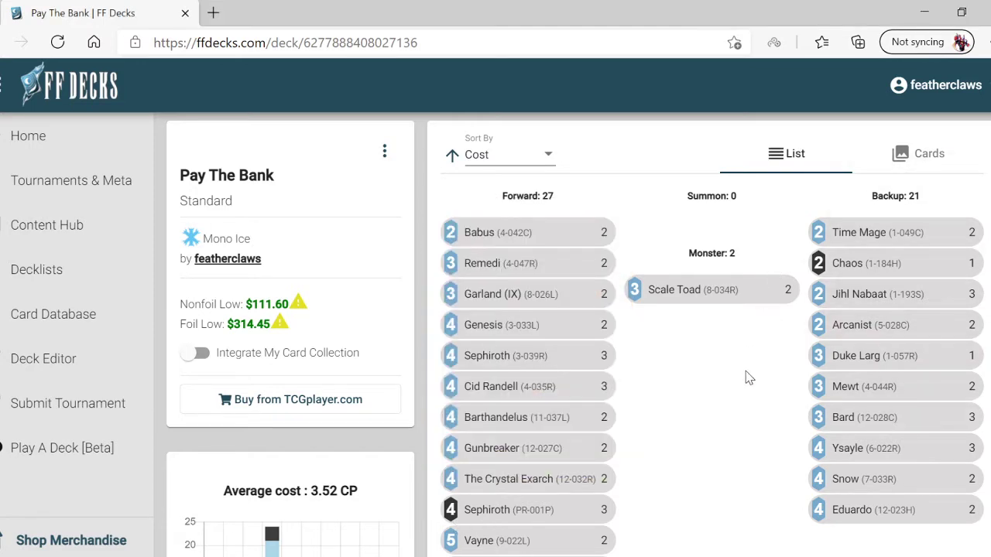
mouse_move(746, 369)
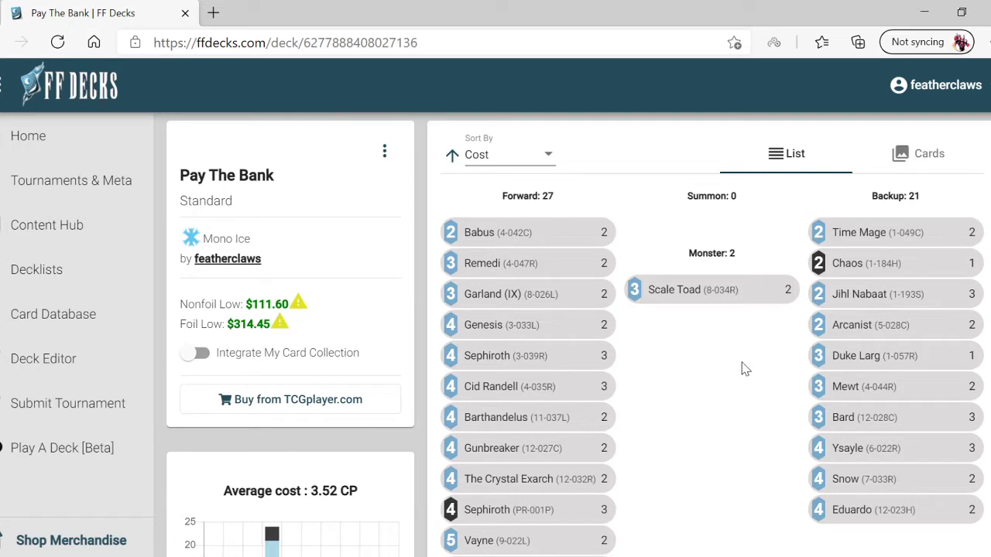
mouse_move(633, 493)
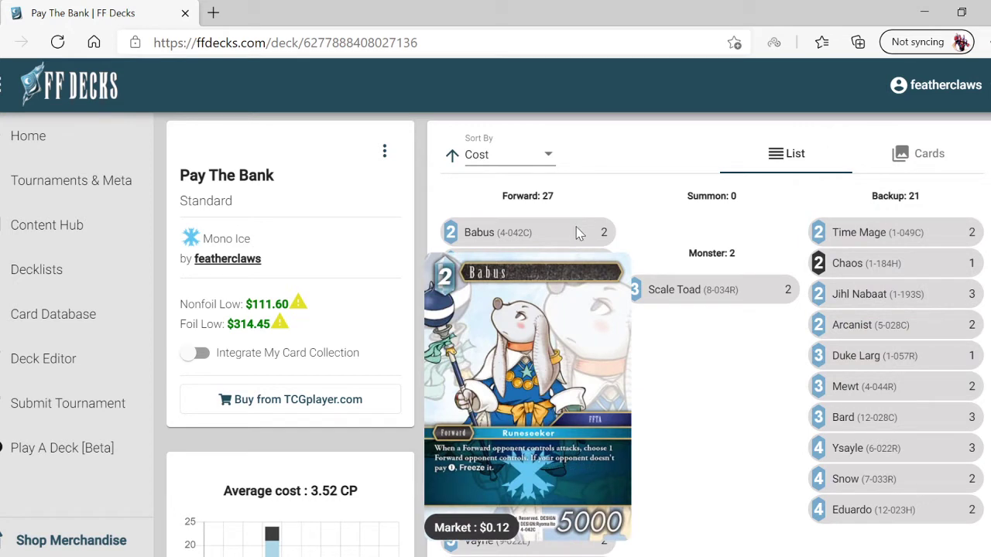
mouse_move(582, 234)
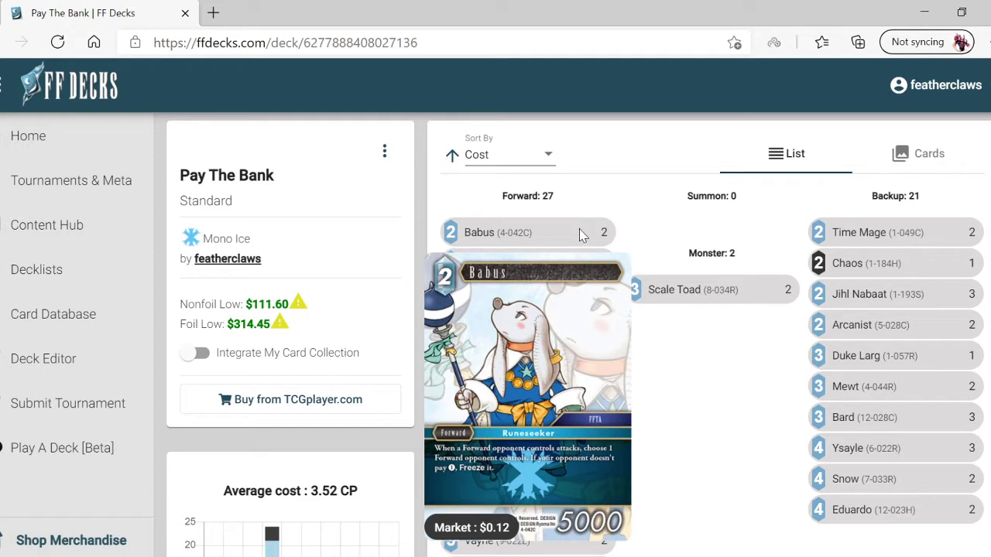
mouse_move(587, 238)
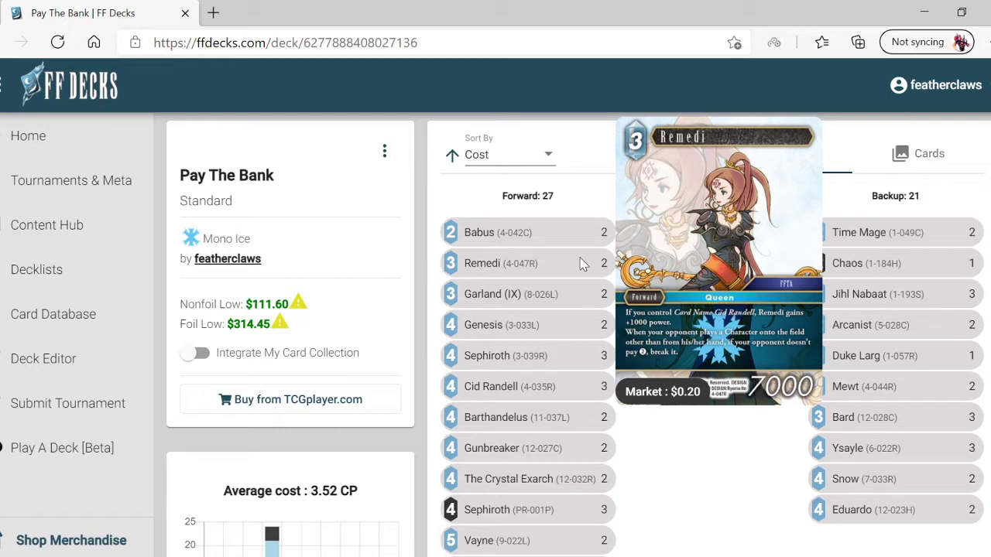
mouse_move(492, 294)
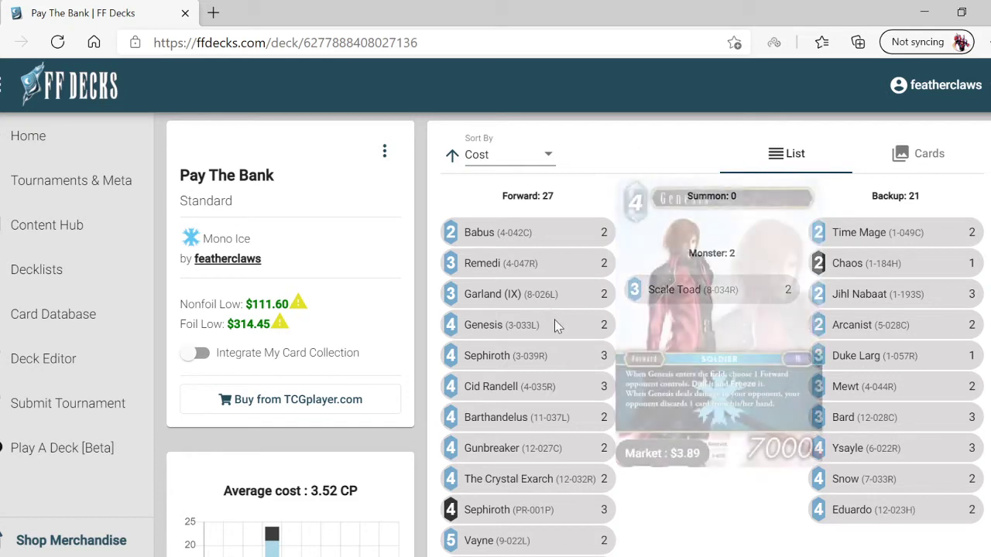
mouse_move(502, 325)
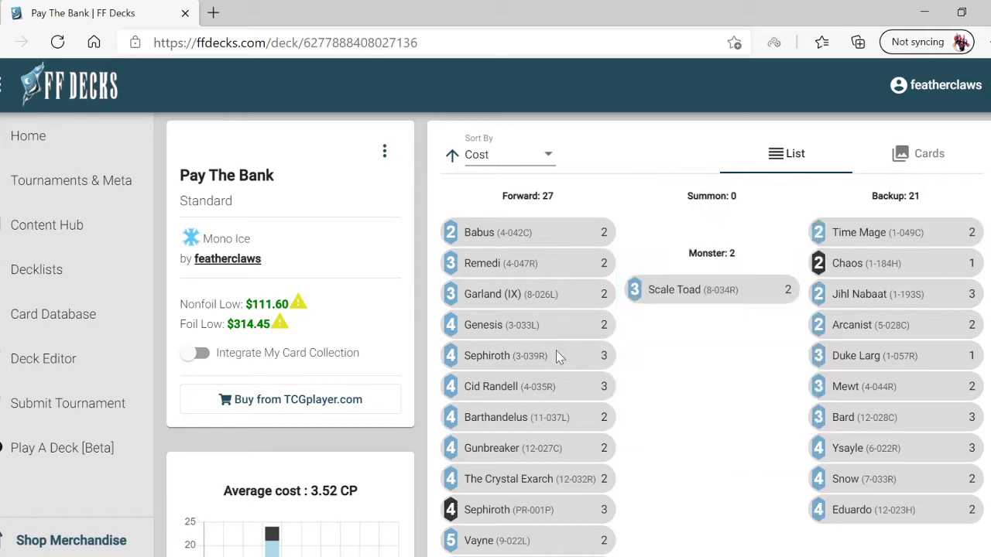
mouse_move(505, 354)
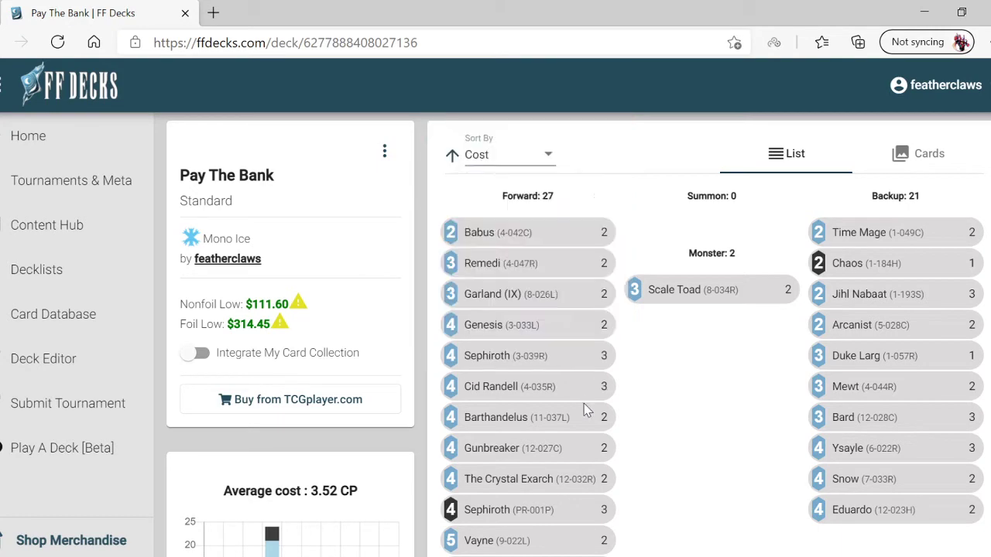
mouse_move(495, 418)
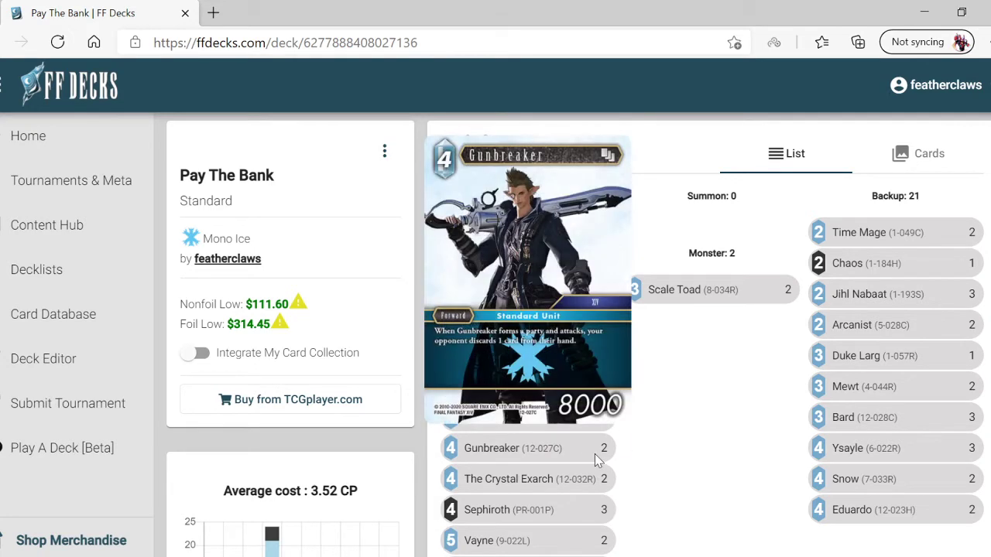
mouse_move(592, 468)
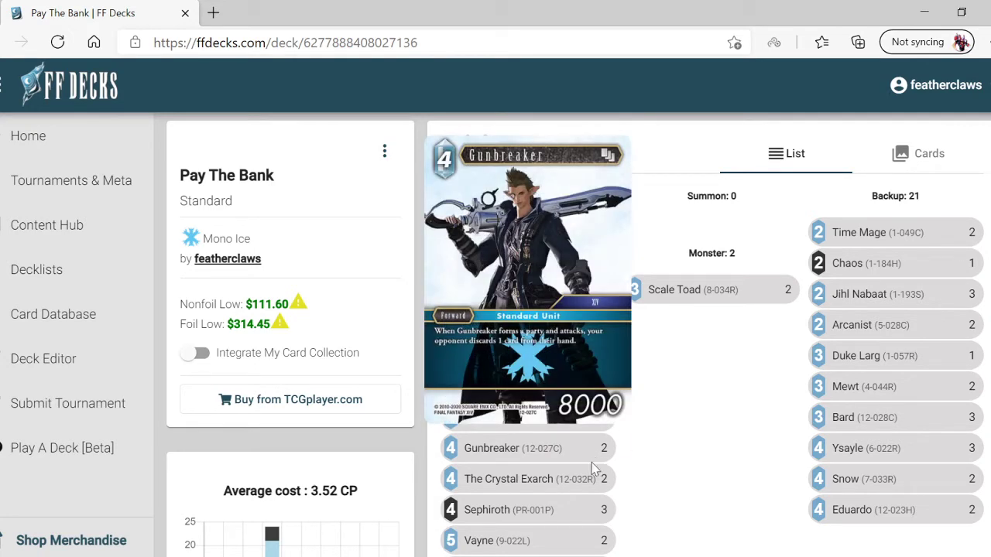
mouse_move(508, 479)
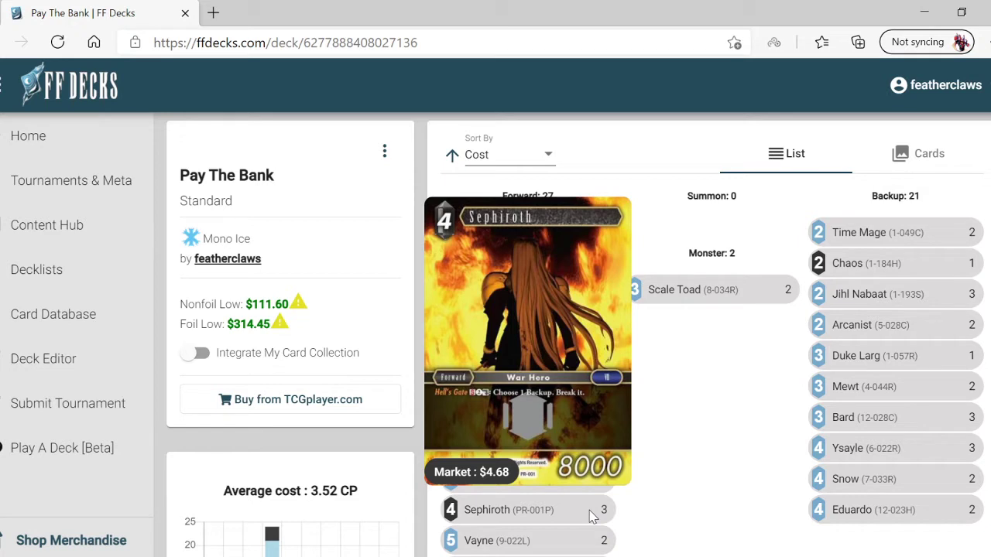
mouse_move(587, 504)
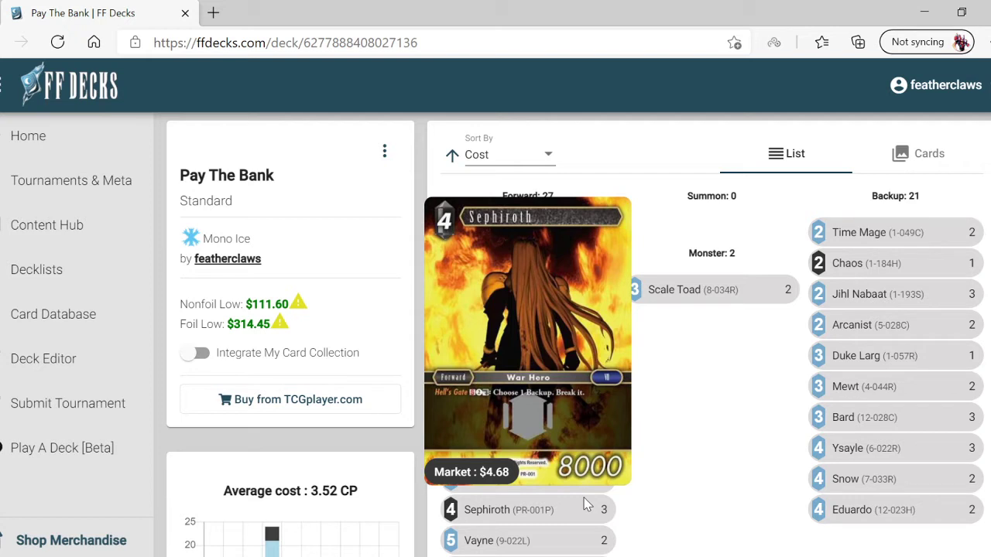
scroll(down, 3)
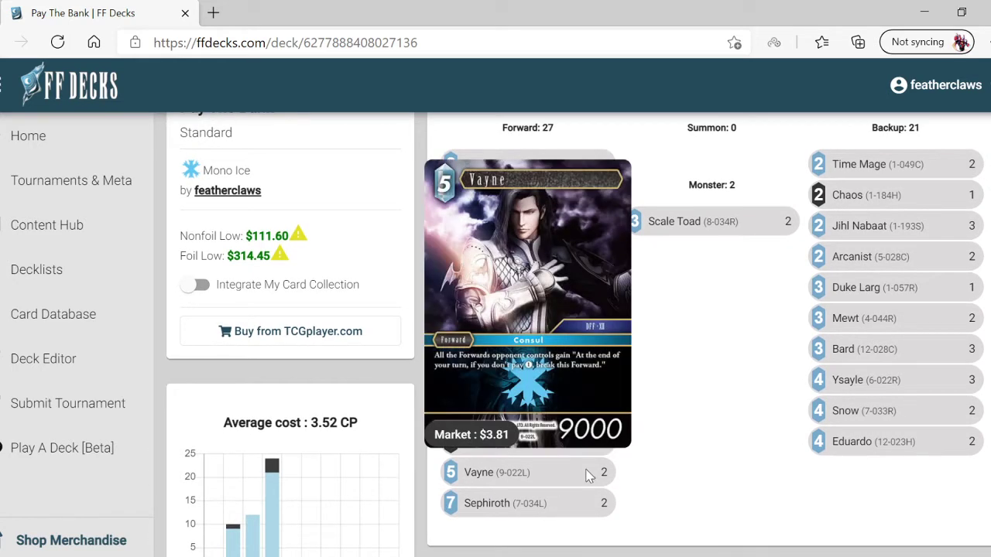
mouse_move(592, 483)
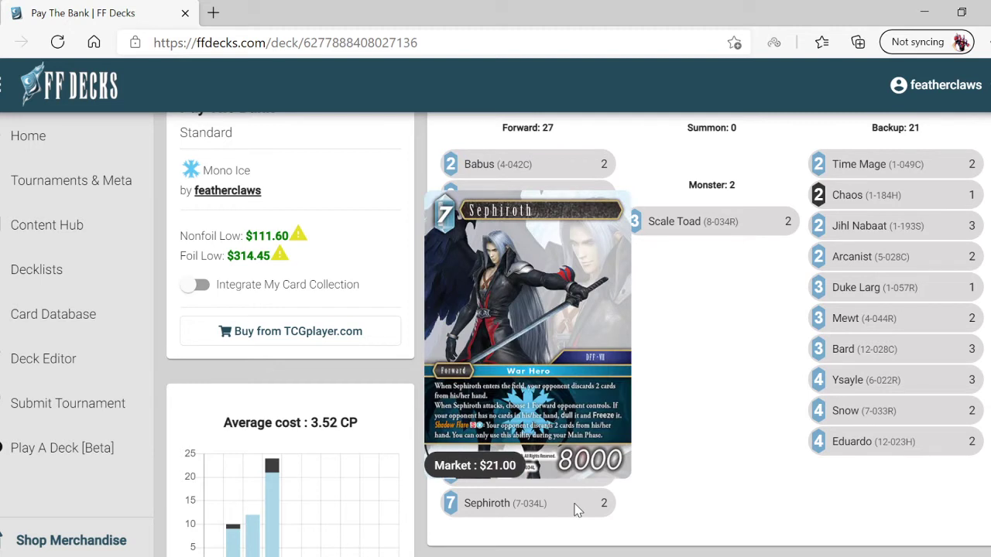
mouse_move(793, 395)
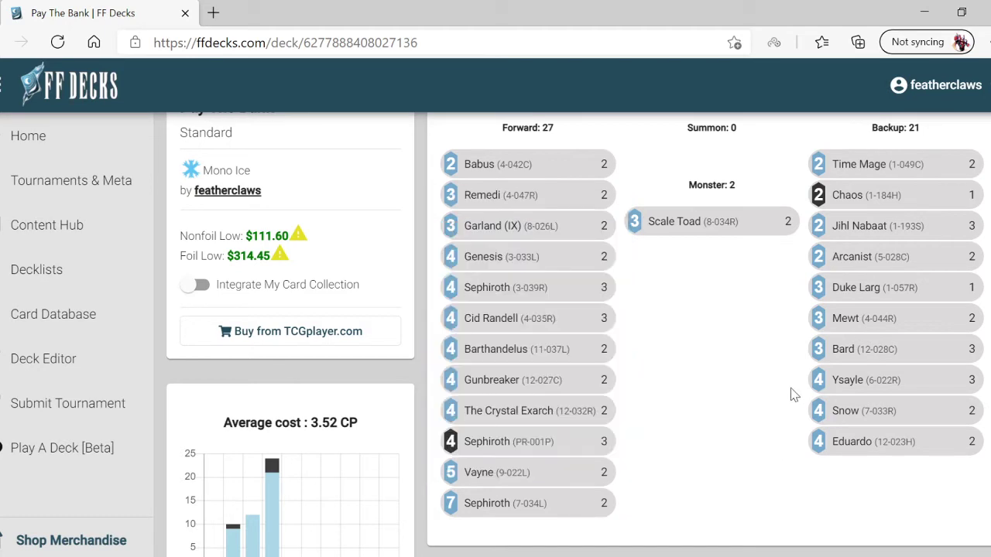
mouse_move(694, 222)
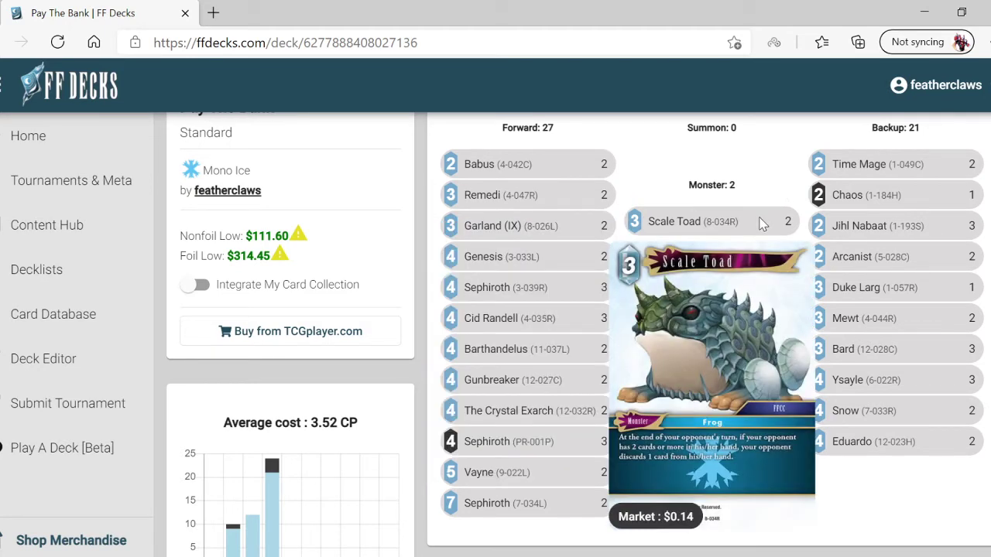
mouse_move(737, 223)
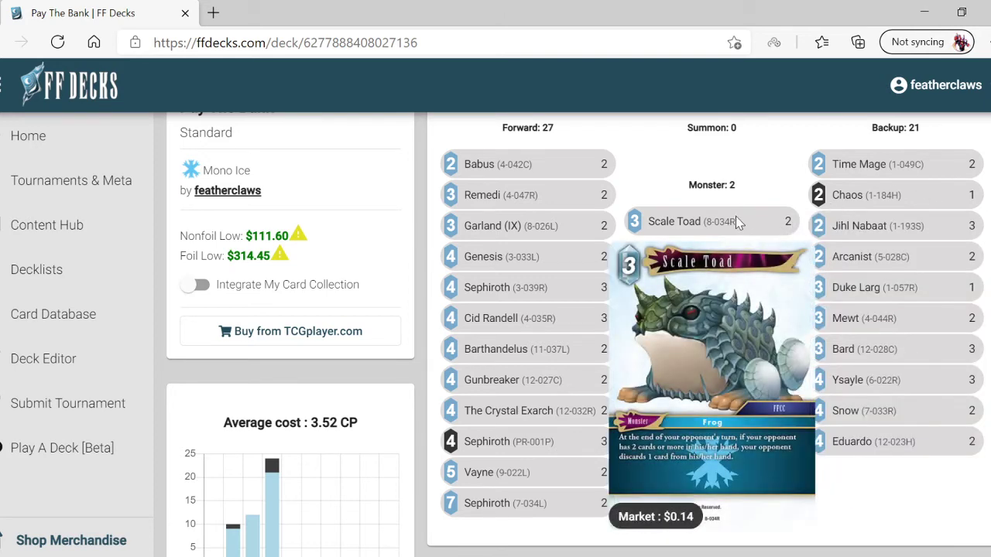
mouse_move(741, 225)
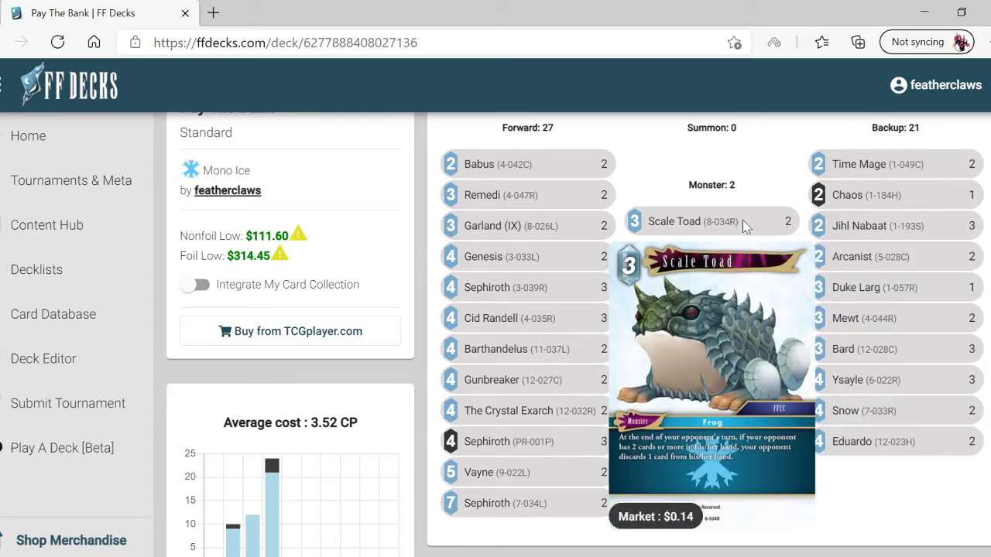
mouse_move(750, 230)
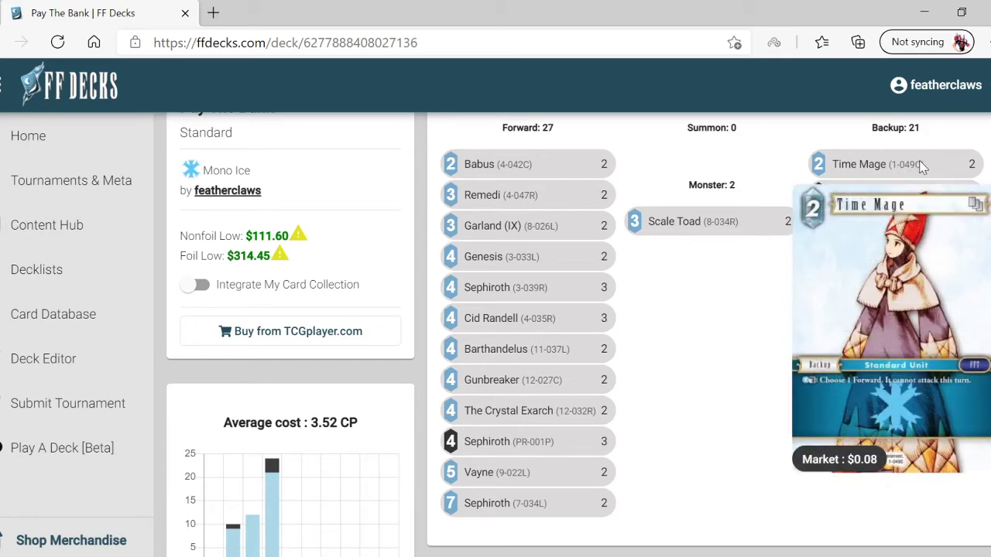
mouse_move(942, 168)
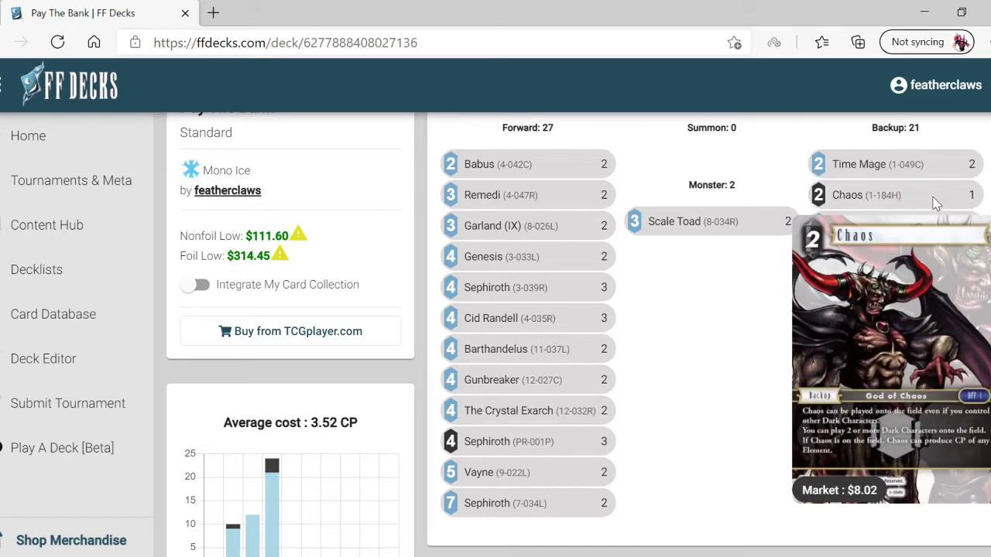
mouse_move(932, 226)
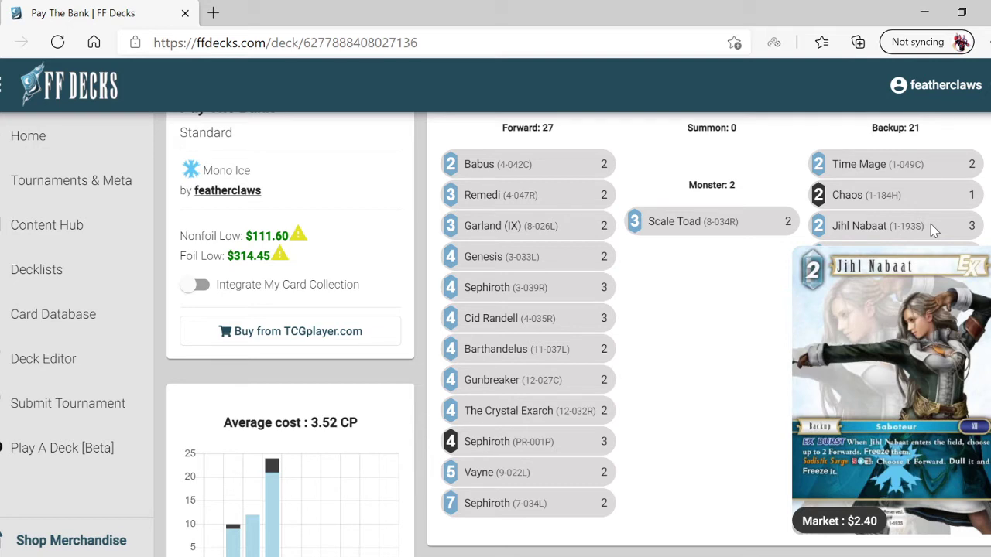
mouse_move(922, 240)
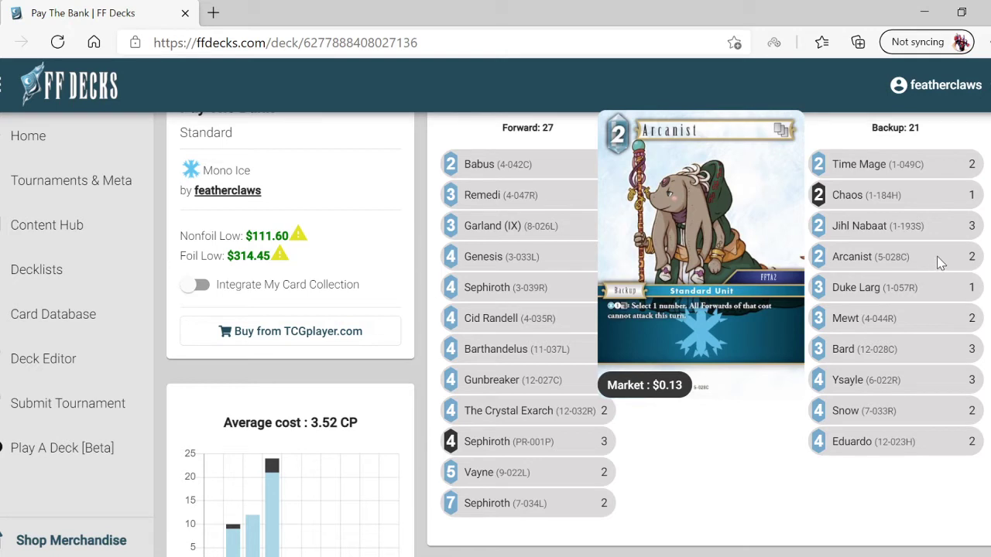
mouse_move(943, 267)
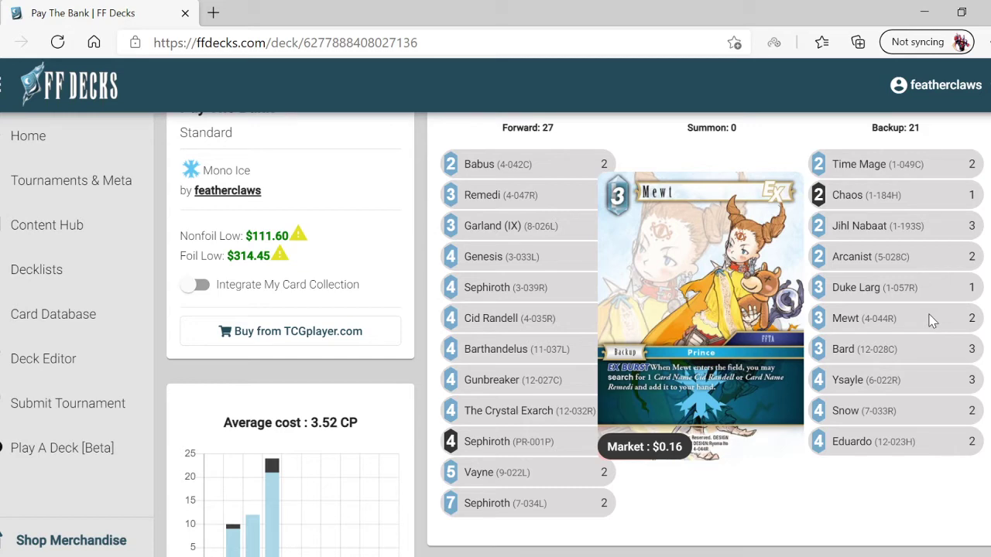
mouse_move(932, 350)
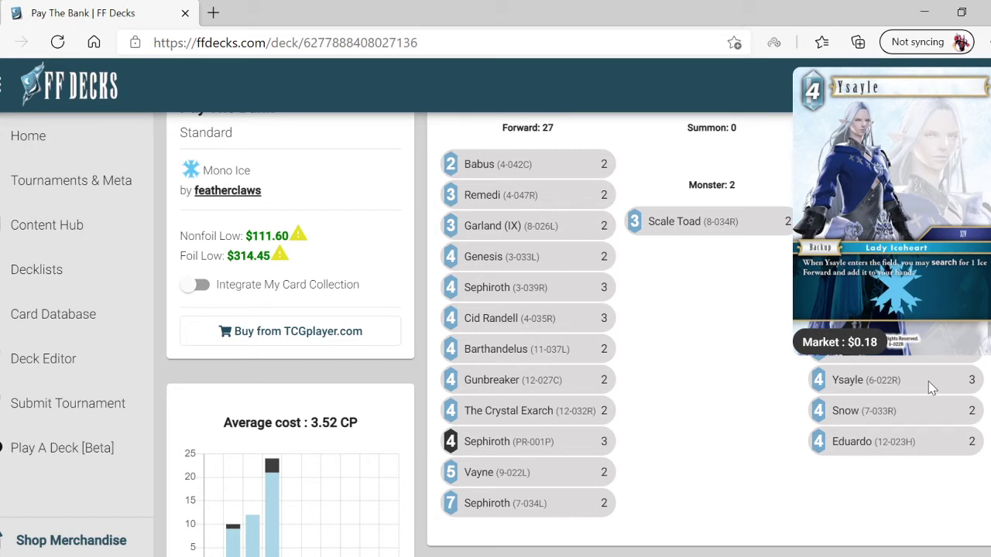
mouse_move(936, 387)
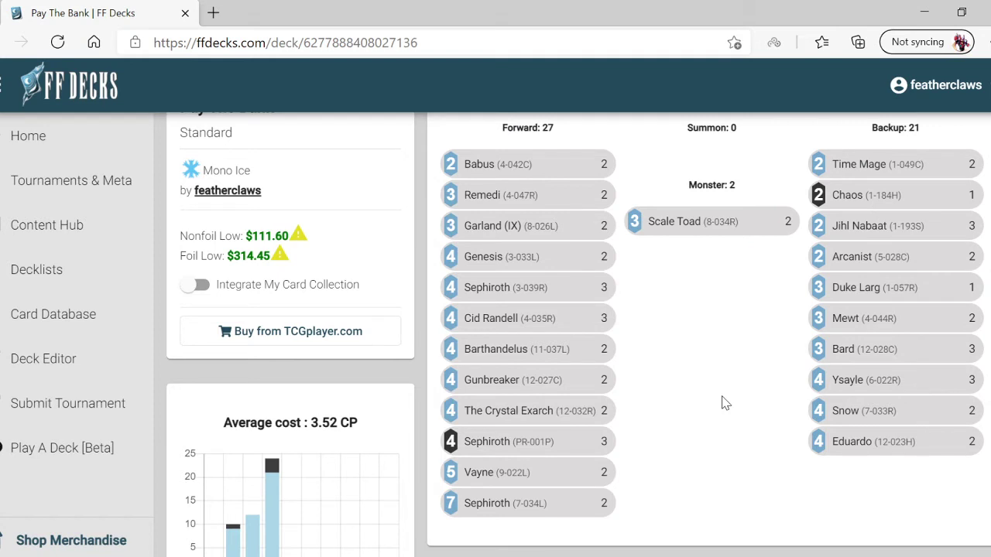
mouse_move(712, 408)
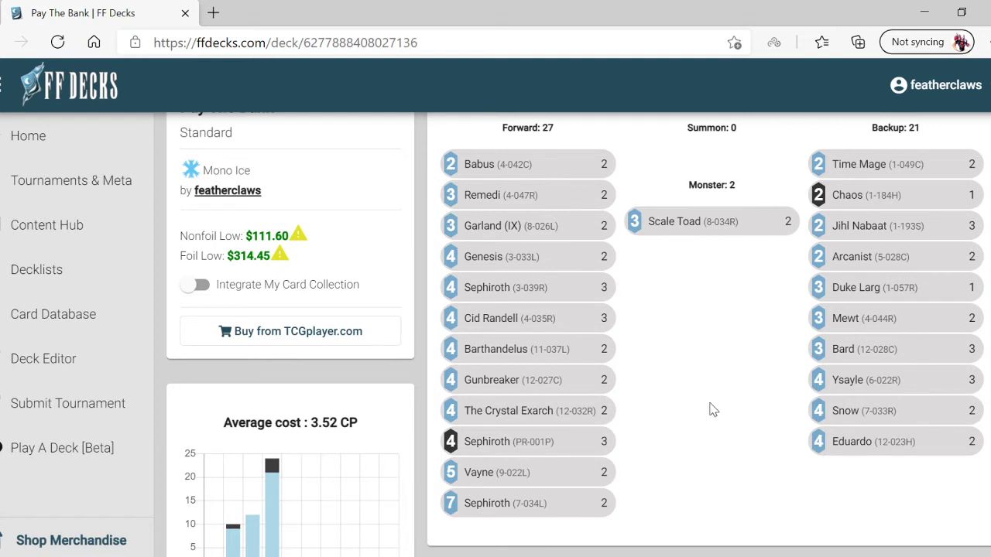
mouse_move(726, 409)
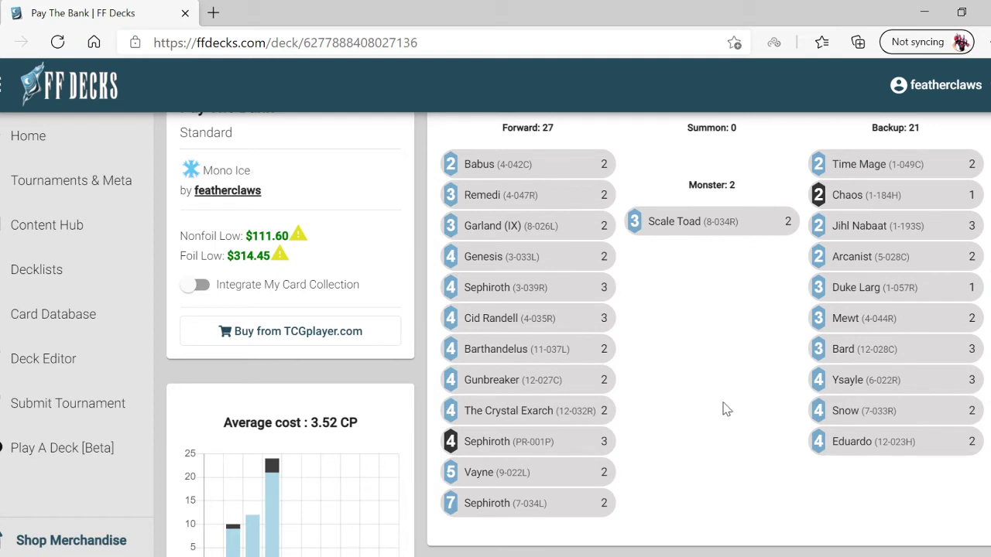
mouse_move(731, 402)
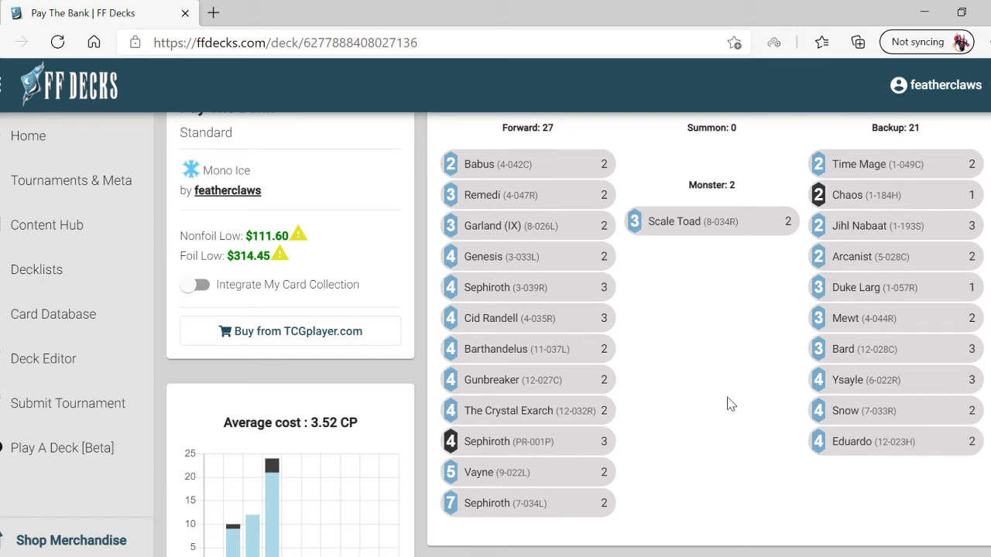
mouse_move(735, 396)
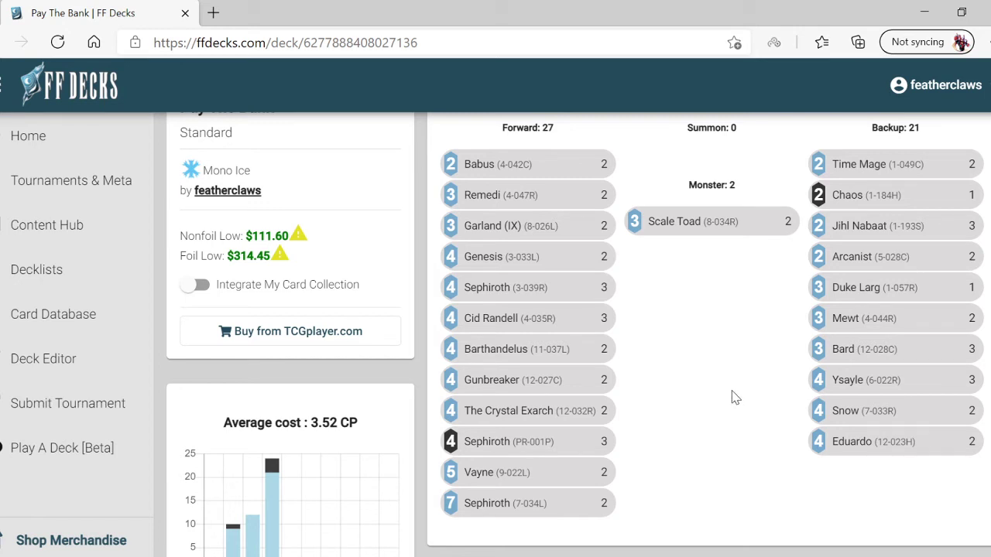
mouse_move(743, 397)
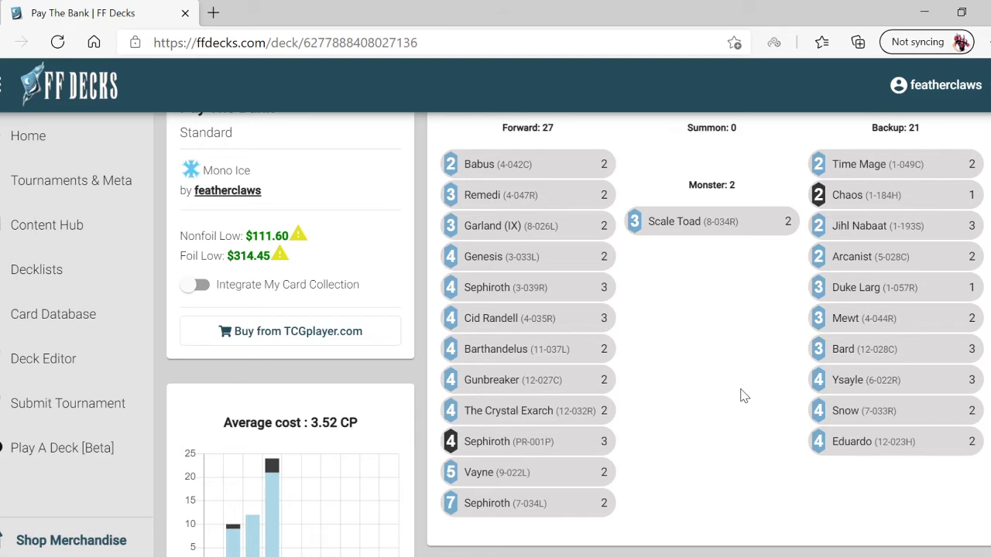
mouse_move(688, 279)
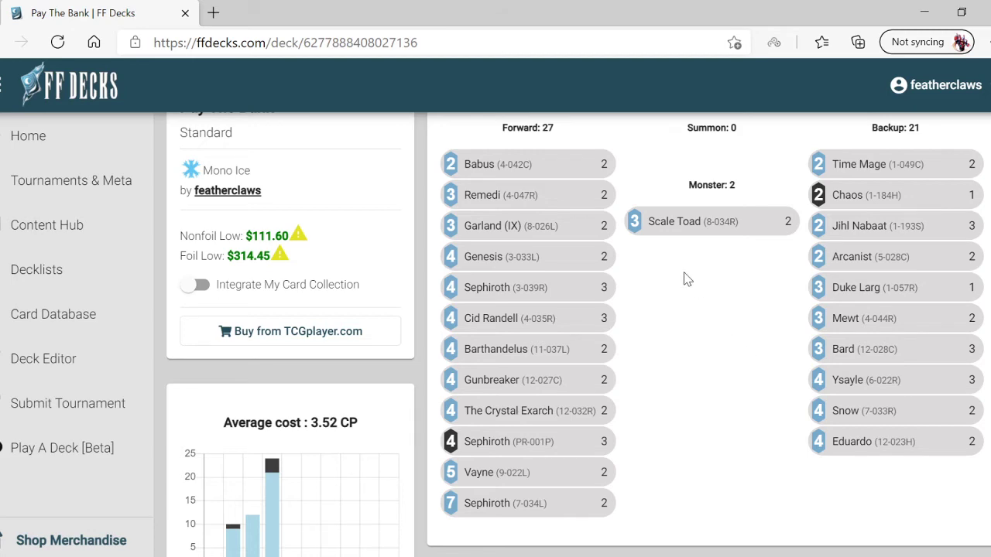
mouse_move(511, 226)
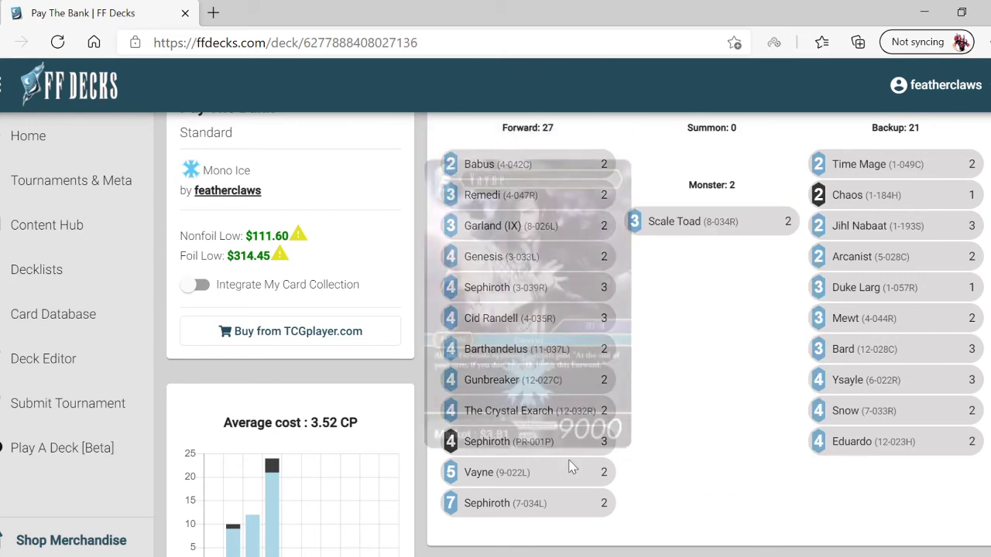
mouse_move(762, 421)
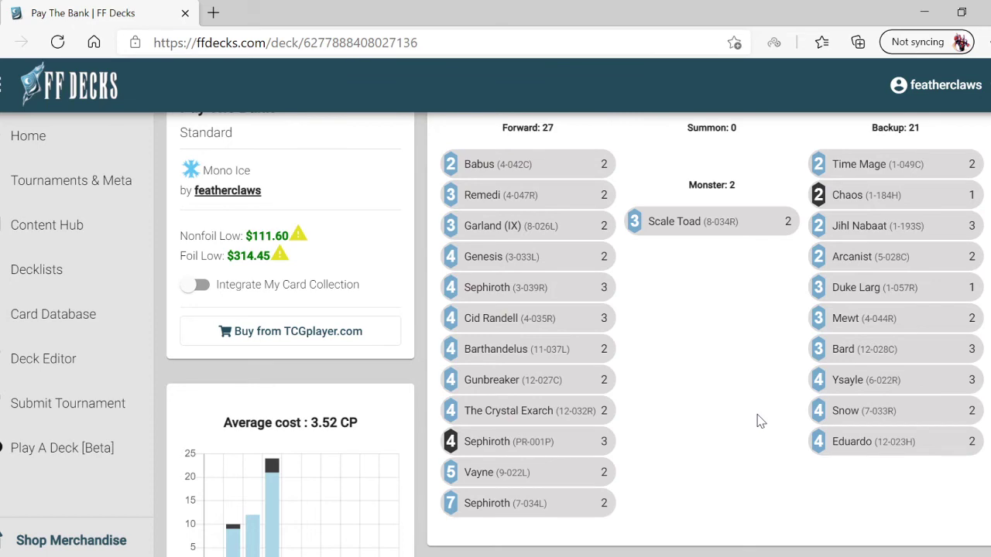
mouse_move(508, 410)
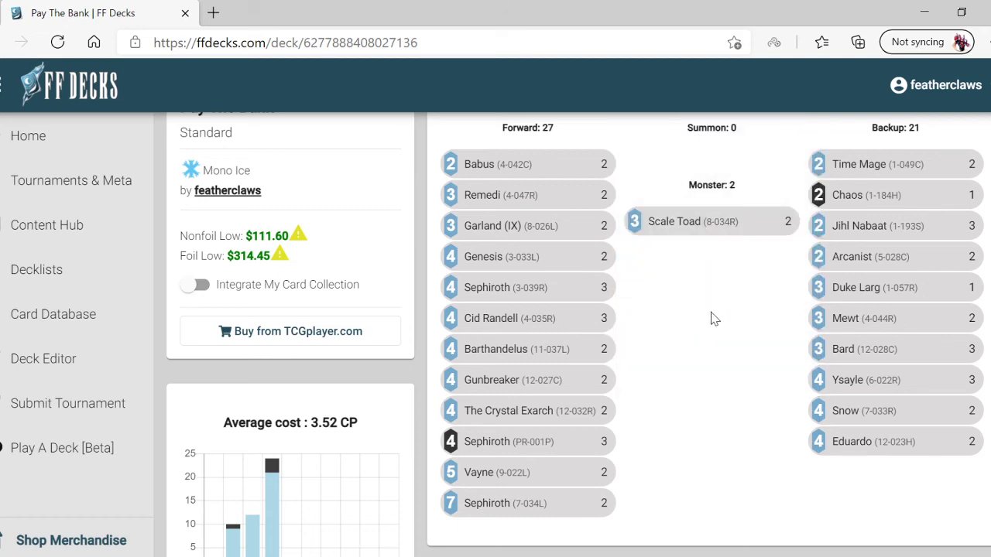
mouse_move(777, 159)
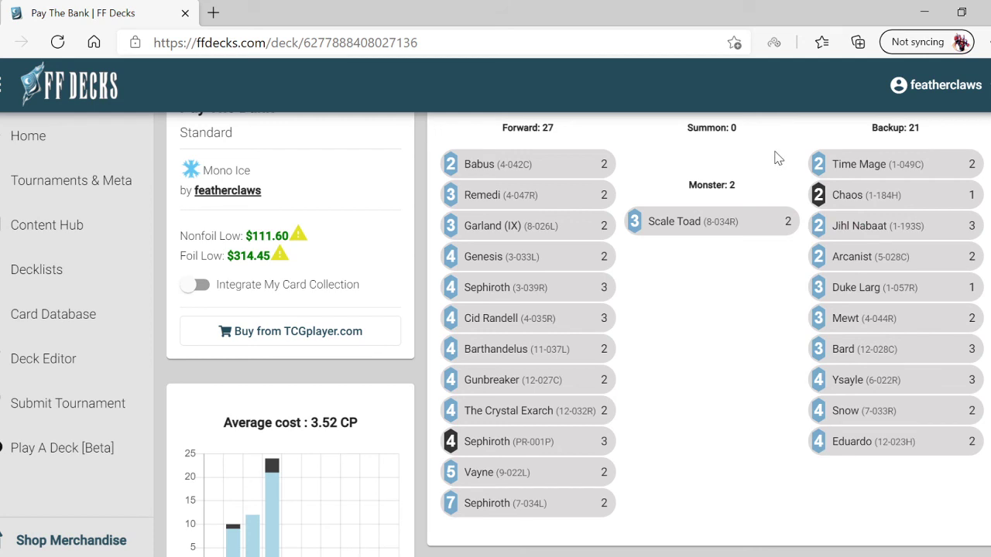
mouse_move(774, 160)
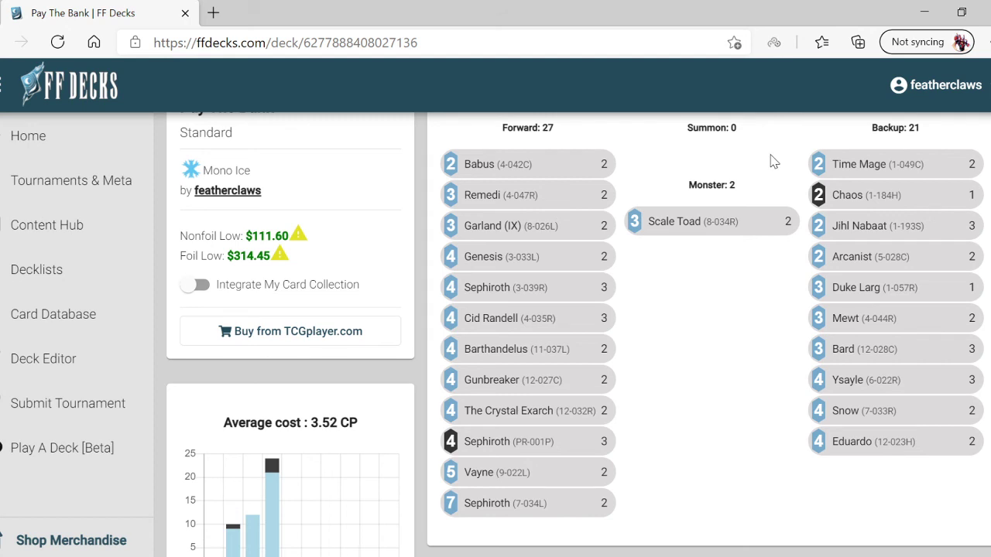
mouse_move(780, 158)
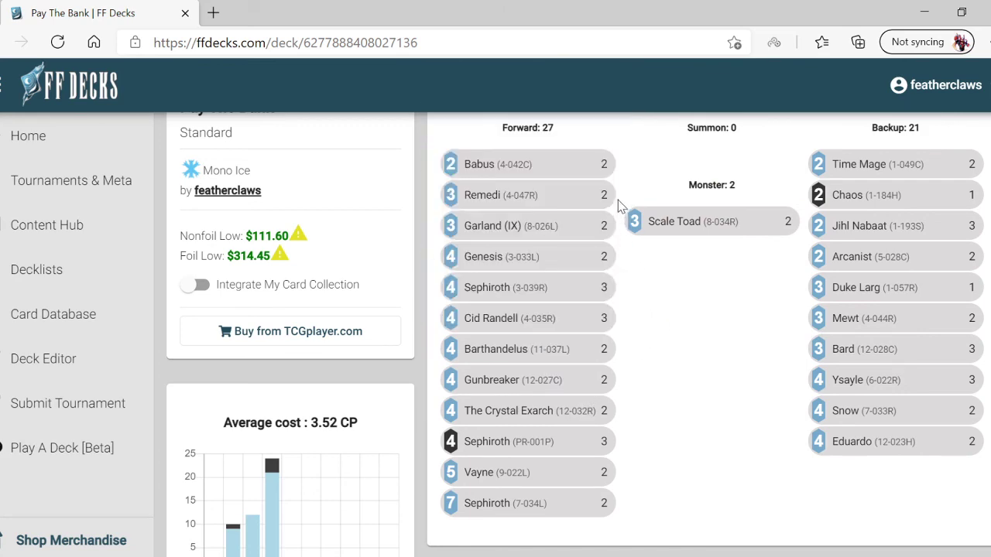
mouse_move(624, 176)
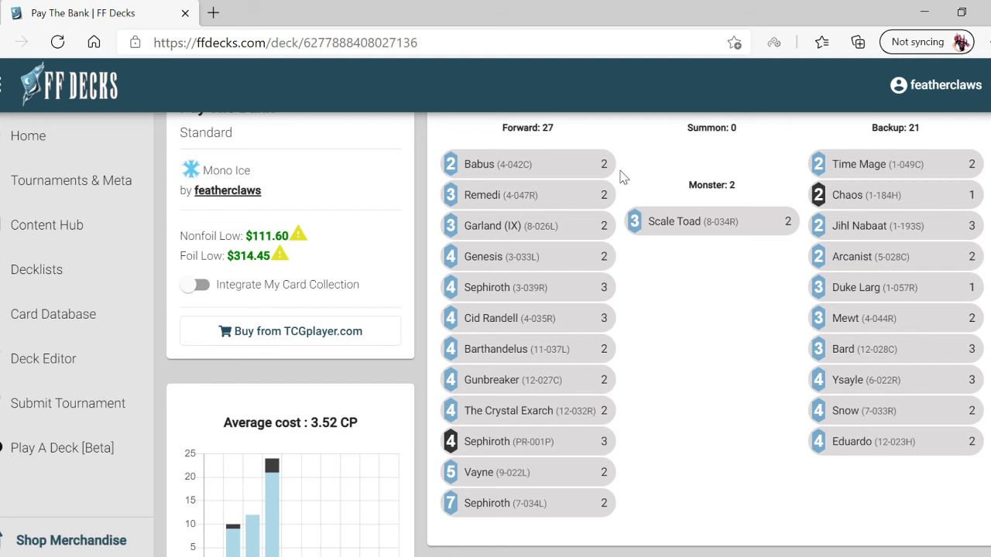